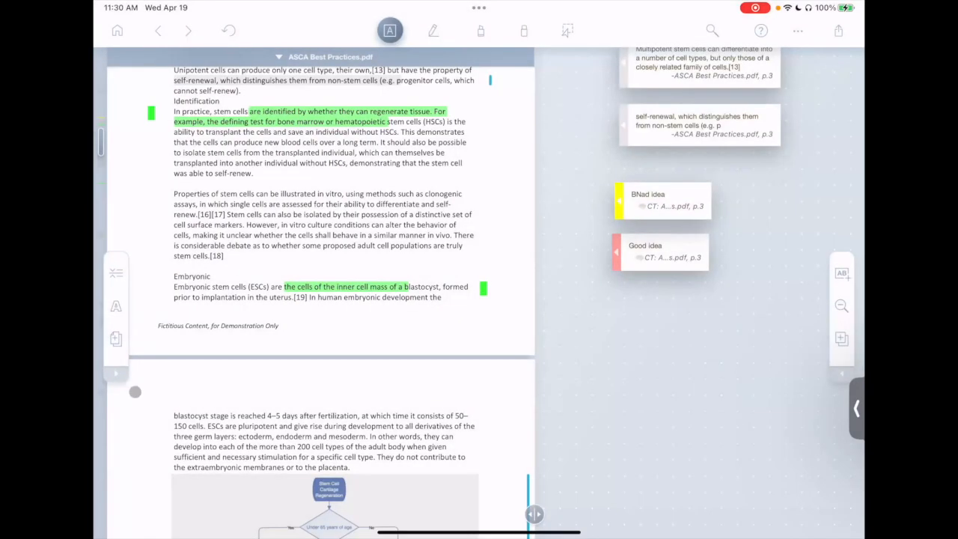
Start adding a web page as a new document from the Documents sidebar.
left_click(116, 30)
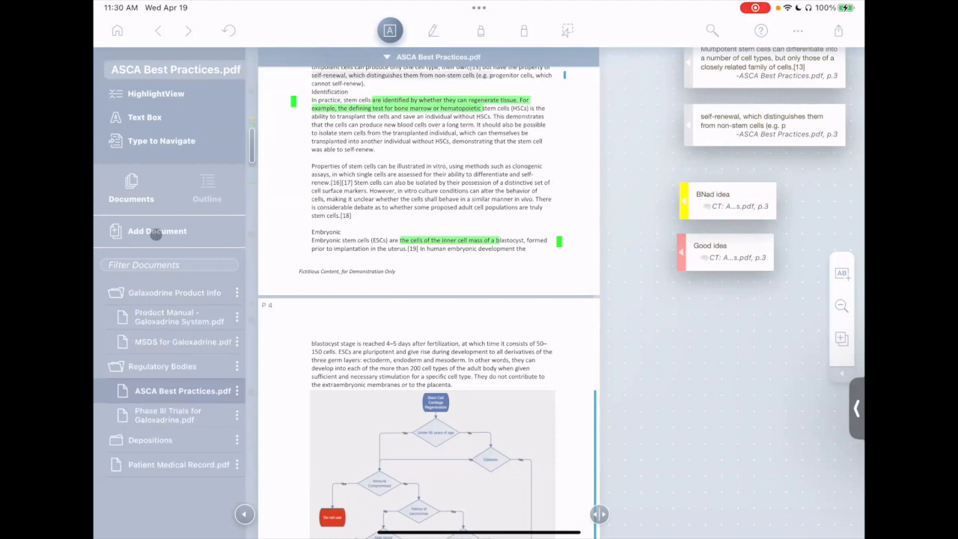
left_click(157, 230)
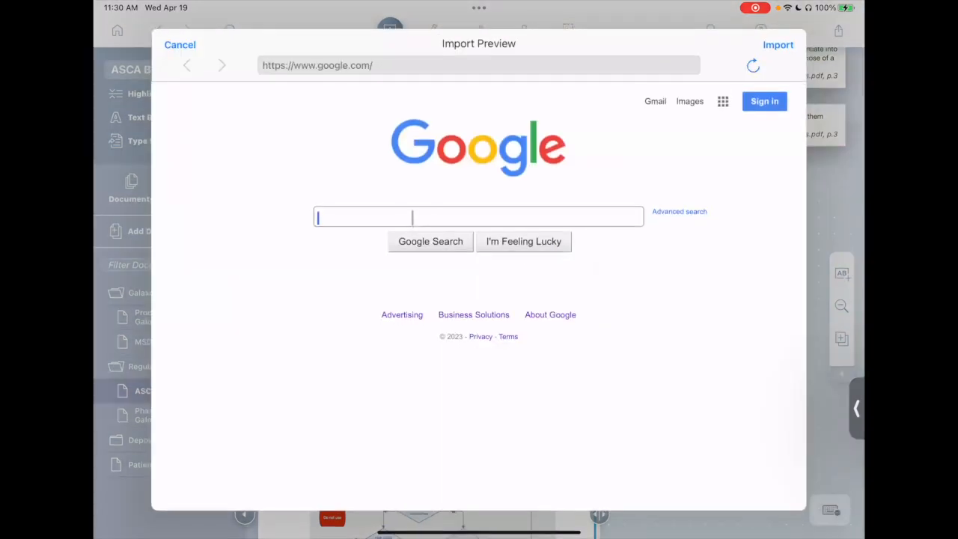
Search Google for 'Wikipedia Doug' and load the Douglas Engelbart Wikipedia result.
type("Wikipedia")
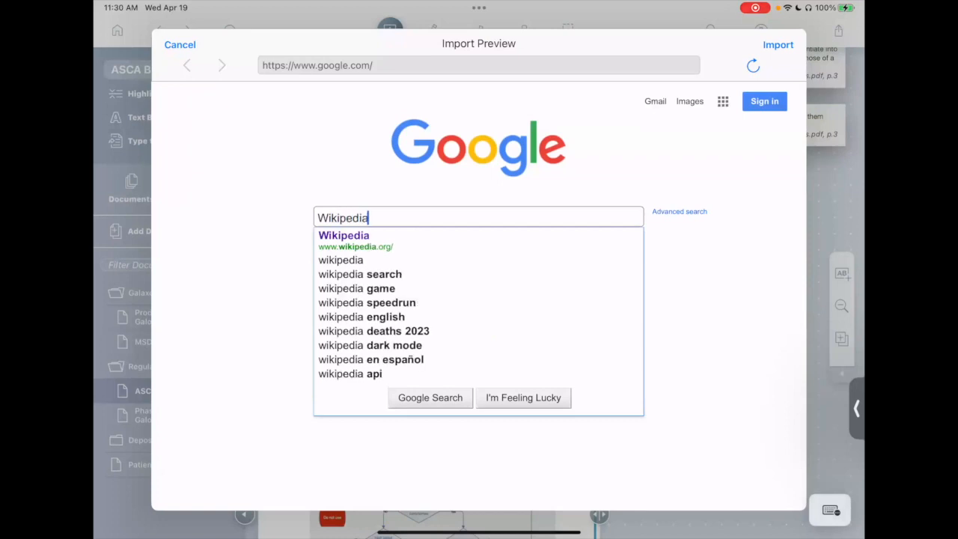
type("Doug")
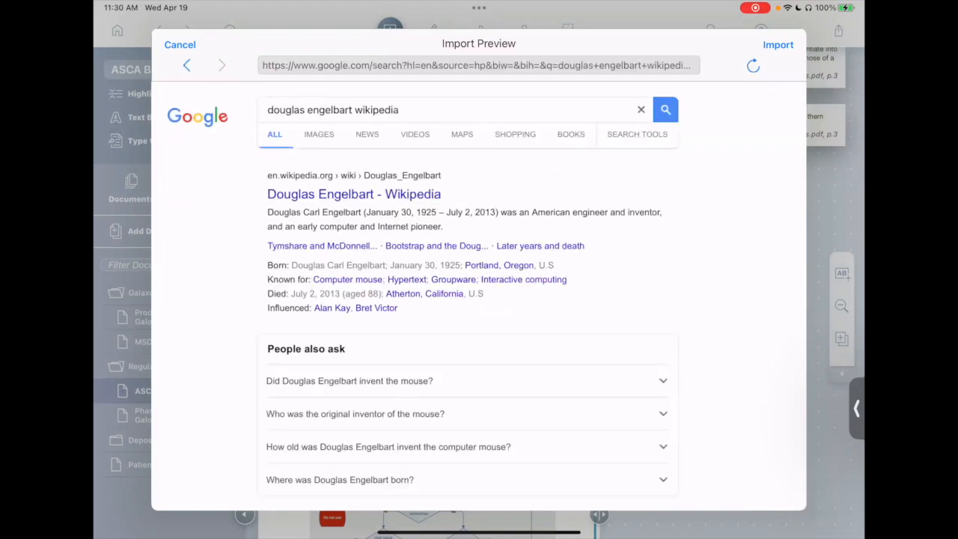
left_click(353, 194)
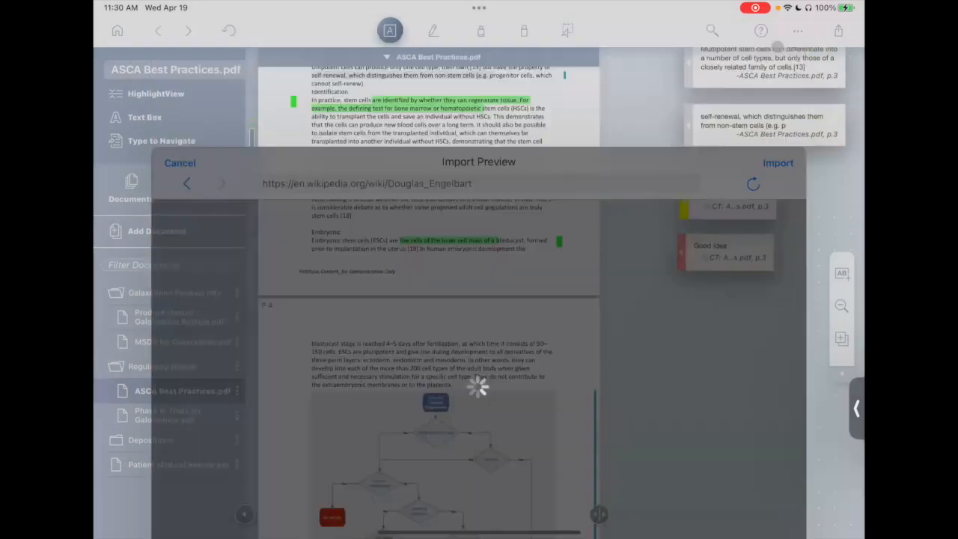
Import the Engelbart article into the project and expand the document folders to show it.
left_click(779, 161)
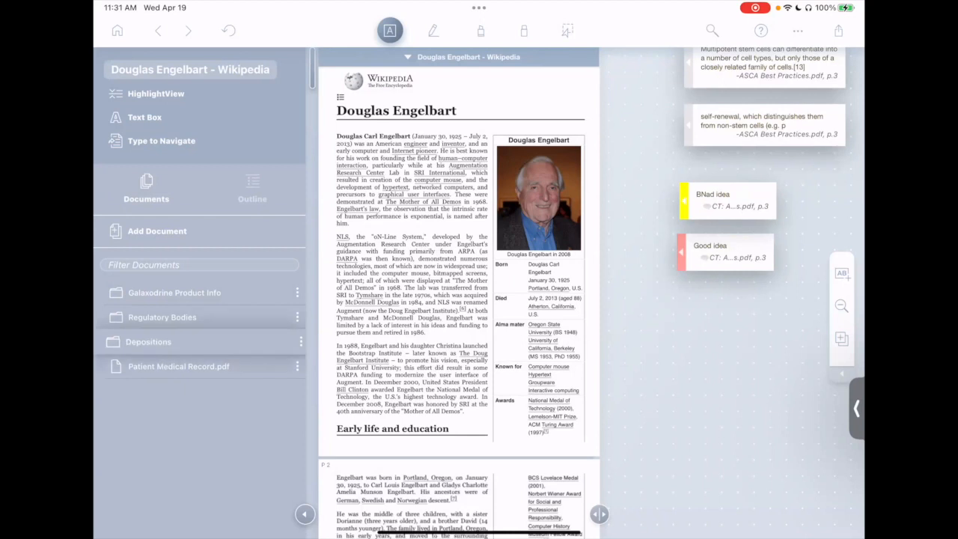
left_click(174, 292)
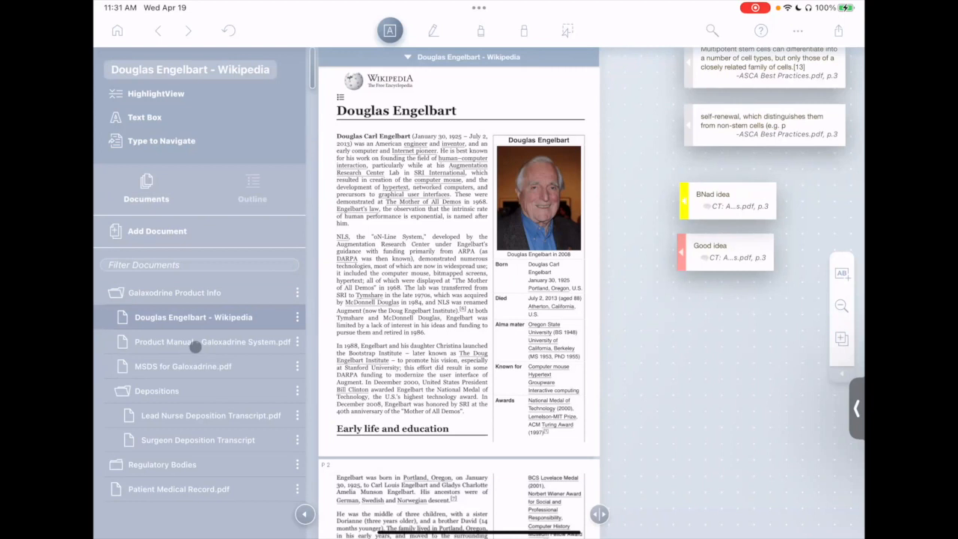
mouse_move(285, 323)
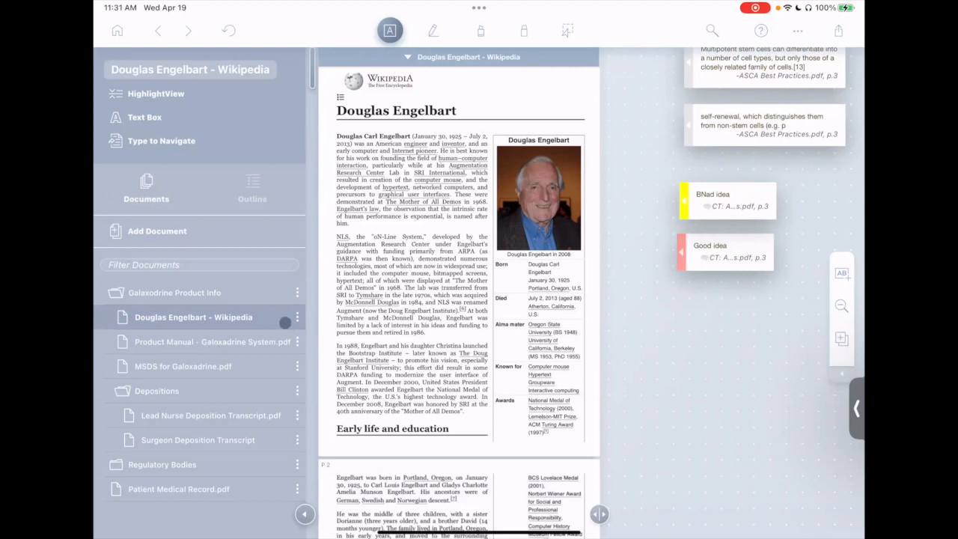
left_click(296, 317)
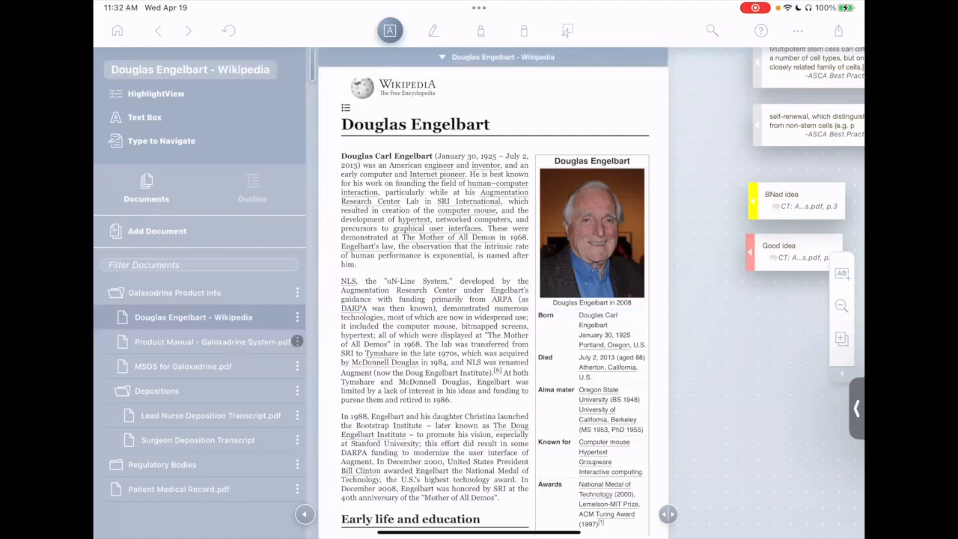
Tag the documents with a new 'AlreadyRead' tag and switch to the Surgeon Deposition Transcript.
left_click(296, 317)
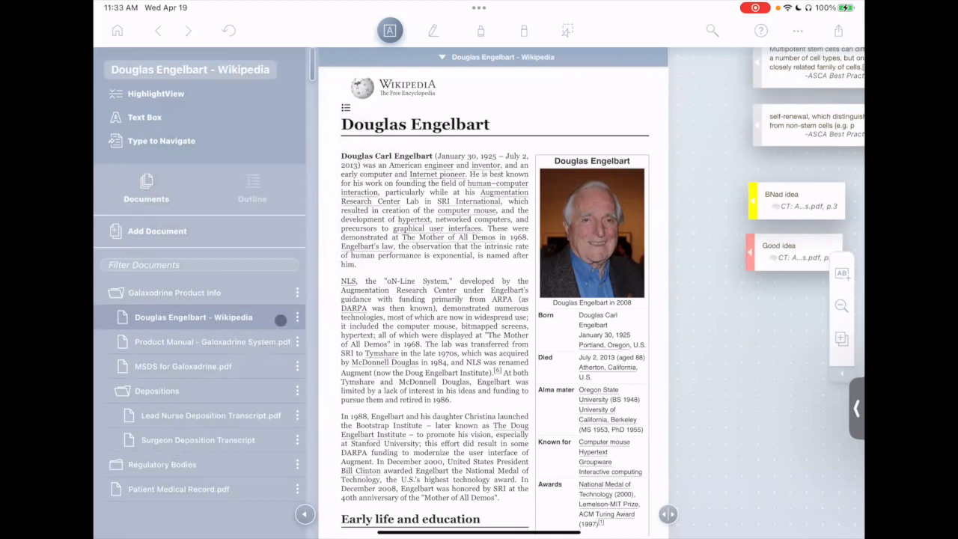
left_click(297, 318)
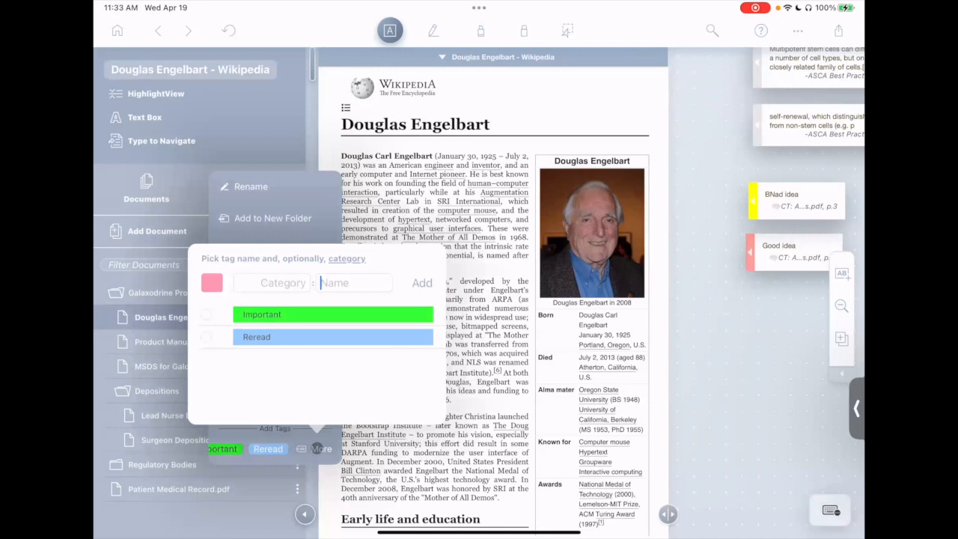
type("AlreadyRead")
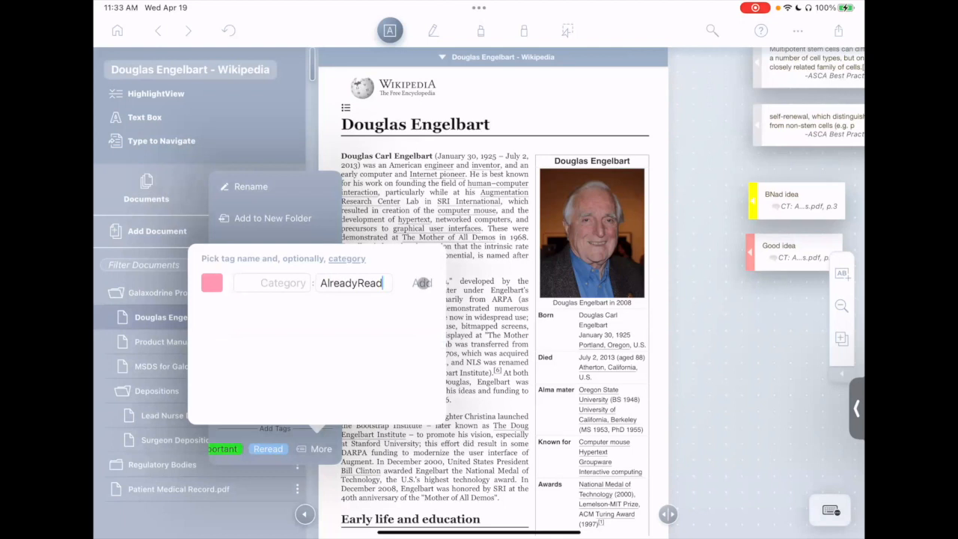
left_click(422, 283)
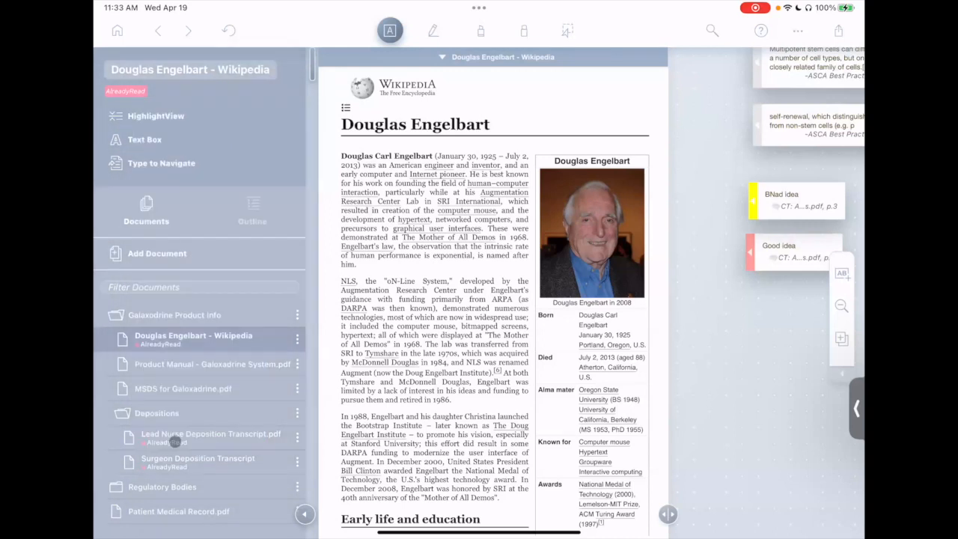
left_click(201, 458)
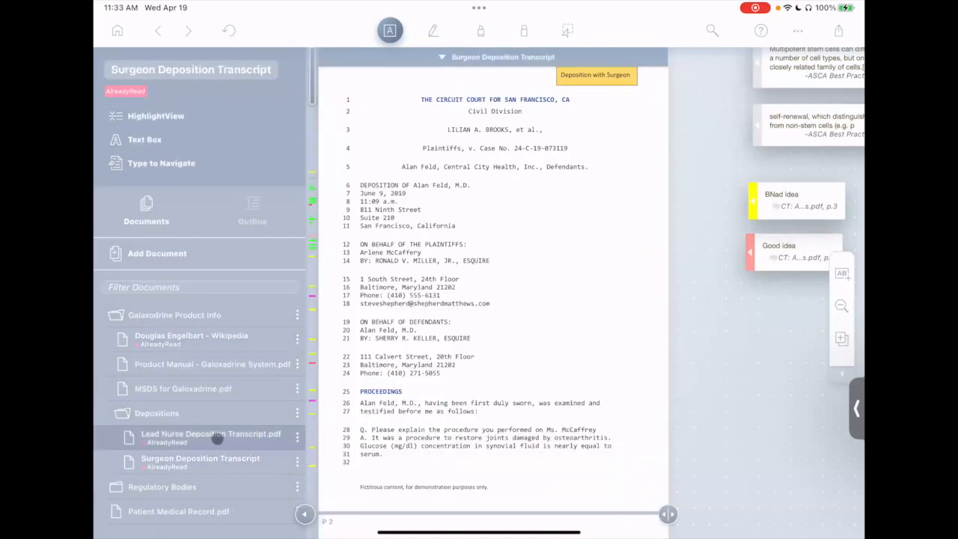
Return to the Douglas Engelbart Wikipedia document from the Documents list.
left_click(192, 338)
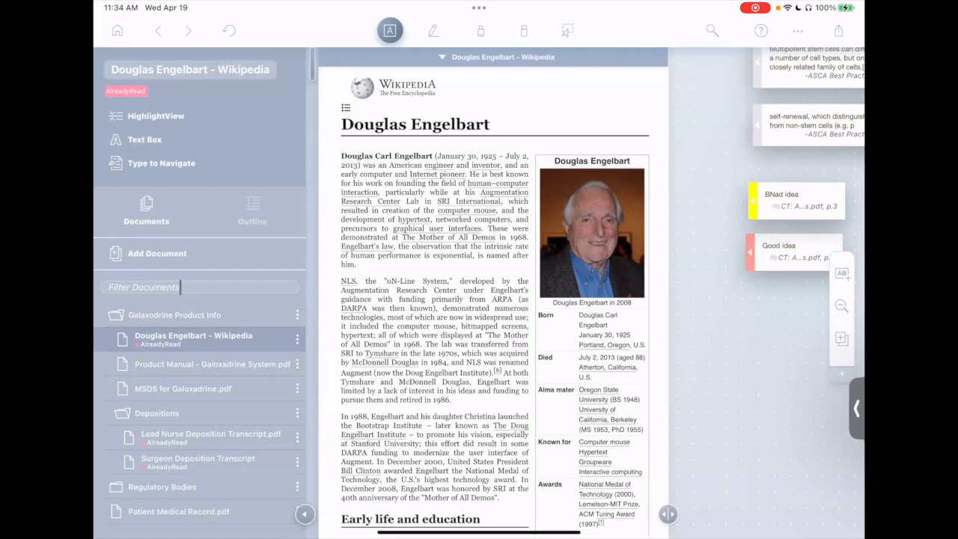
left_click(144, 288)
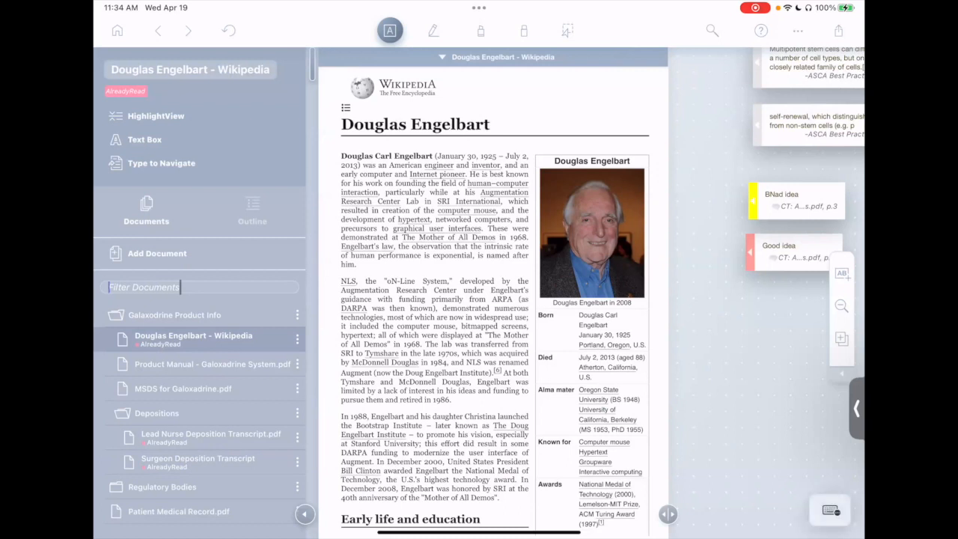
type("Depo")
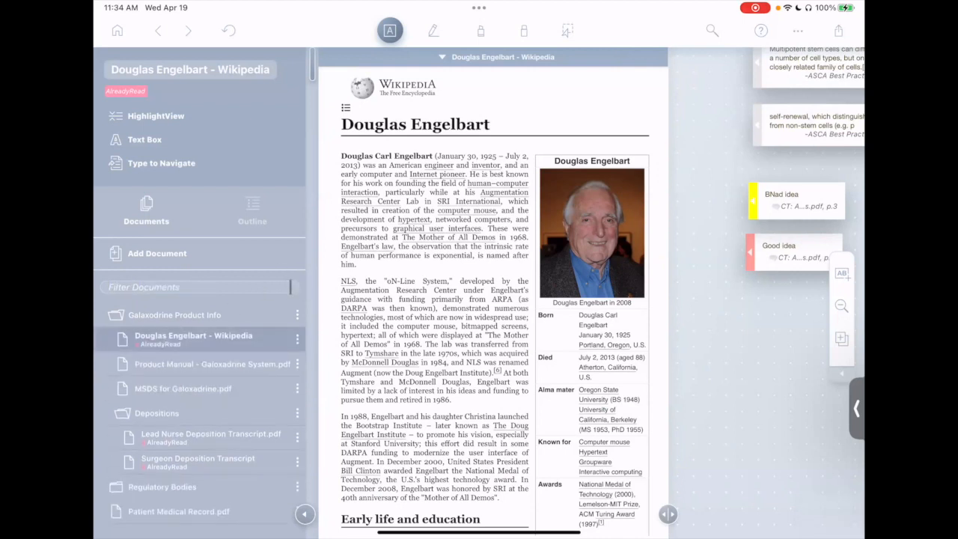
type("Aire")
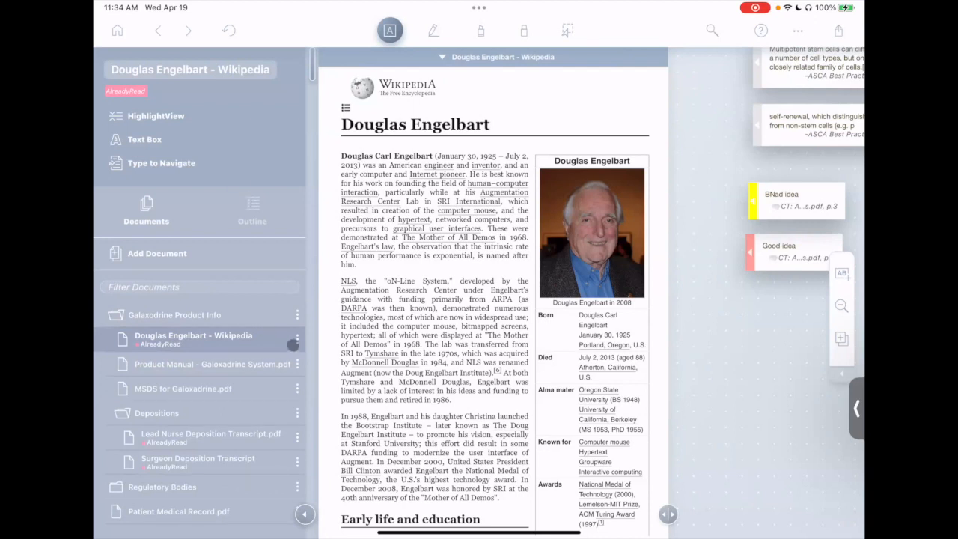
left_click(296, 336)
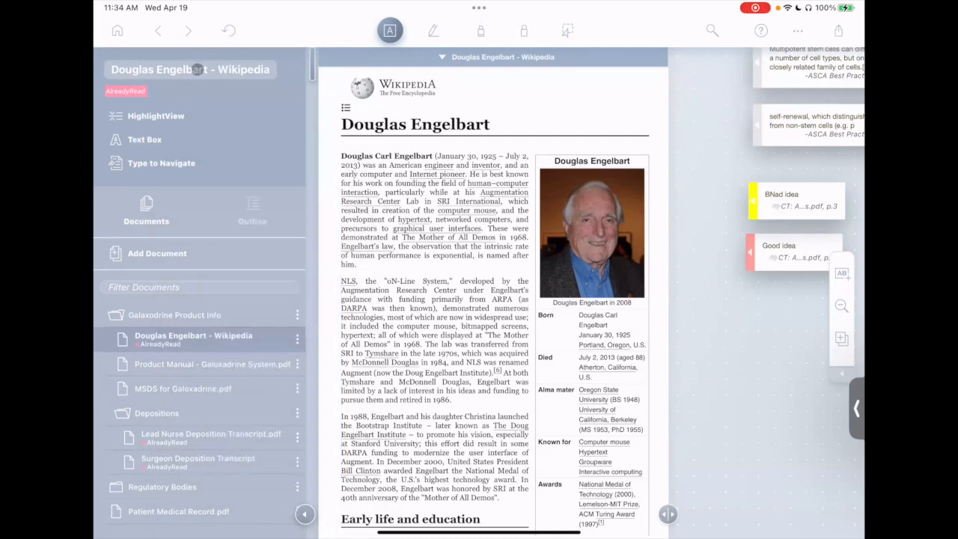
left_click(189, 69)
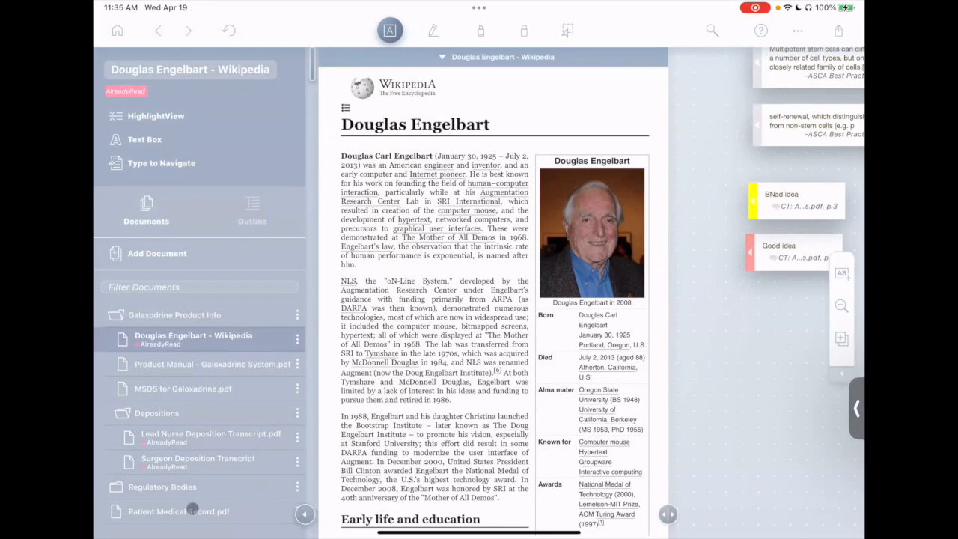
left_click(178, 513)
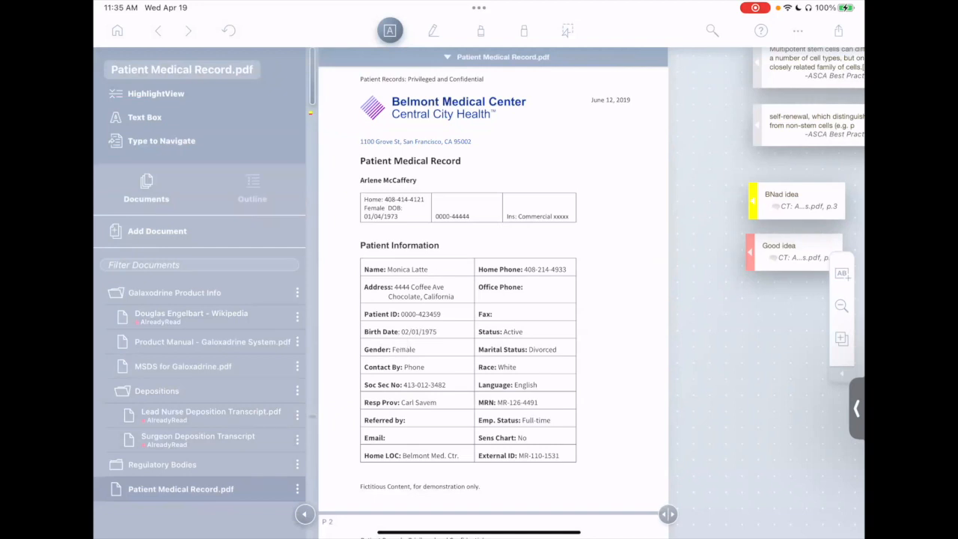
Choose 'Patient Medical Record - new' from the Expert Witness Use Case folder as the replacement file.
scroll("down", 3)
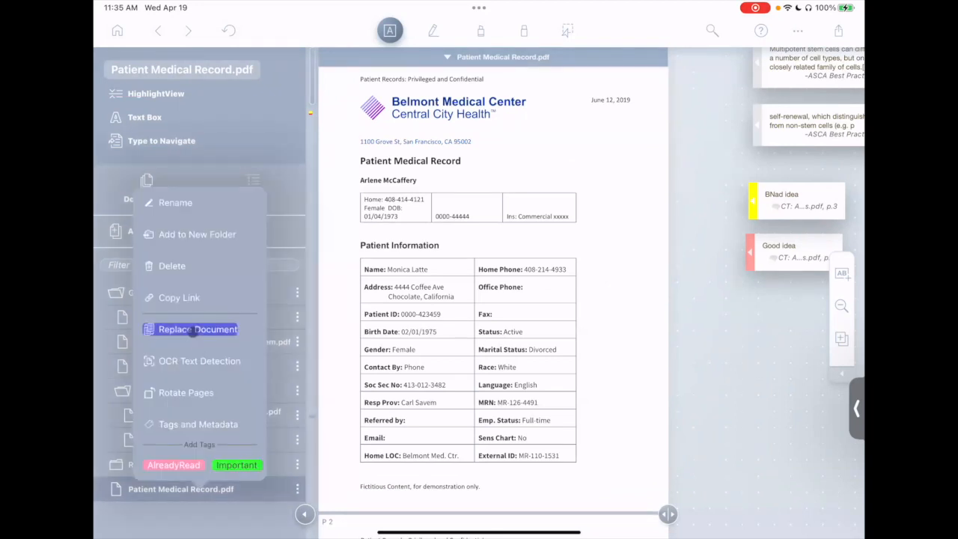
left_click(197, 330)
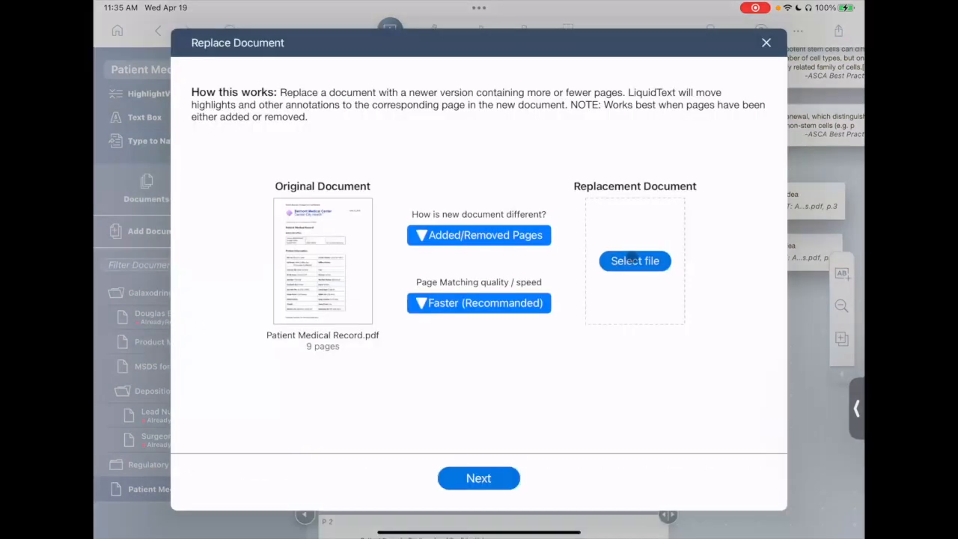
left_click(635, 261)
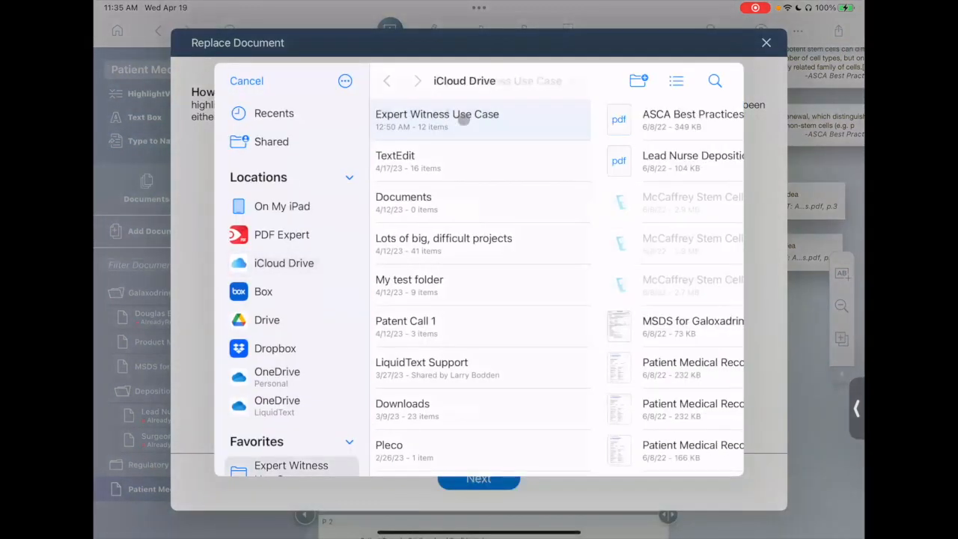
left_click(438, 120)
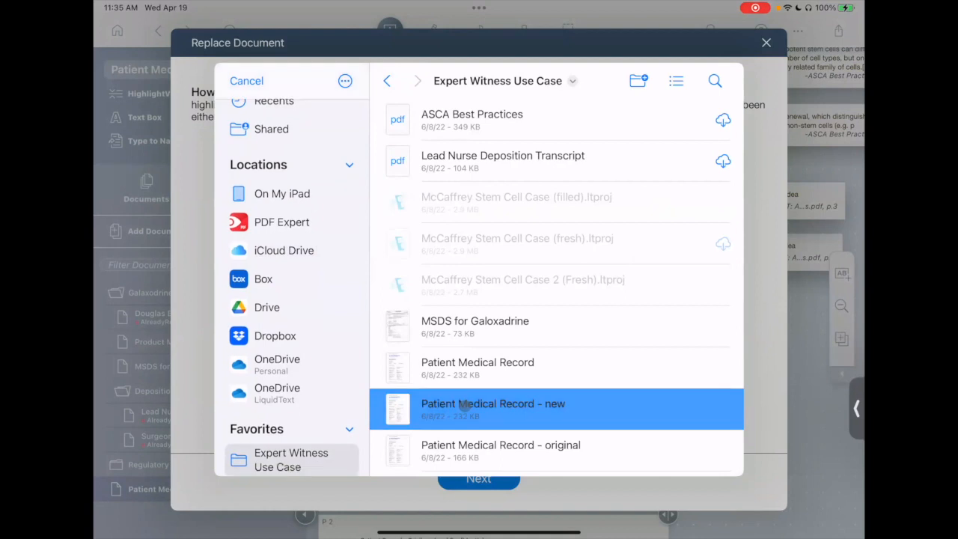
left_click(493, 404)
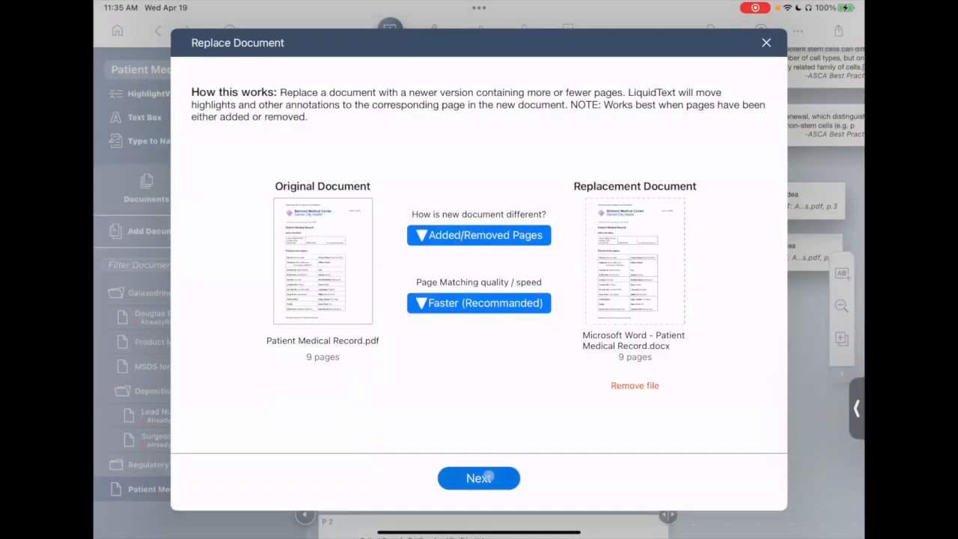
Analyse the replacement and review the nine matched page thumbnails, none added or removed.
left_click(479, 479)
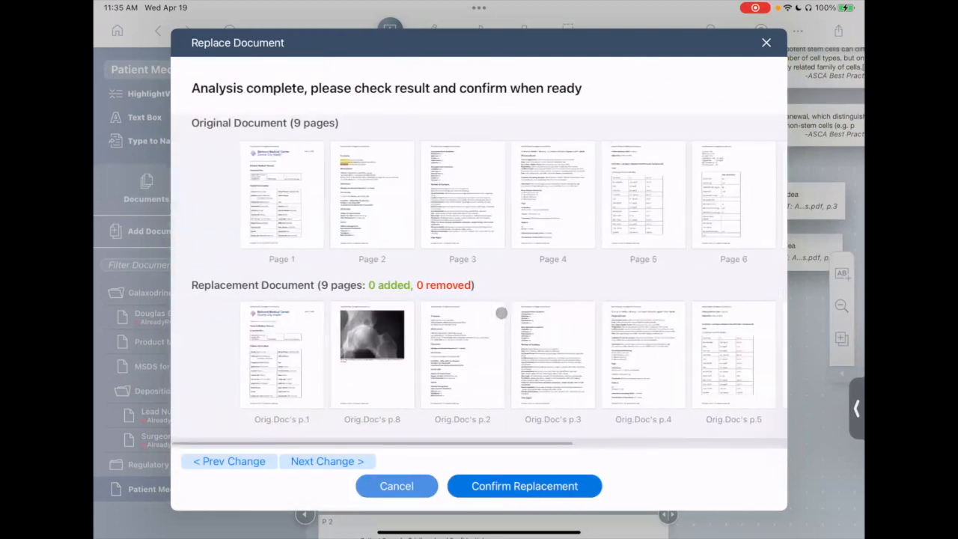
scroll("right", 3)
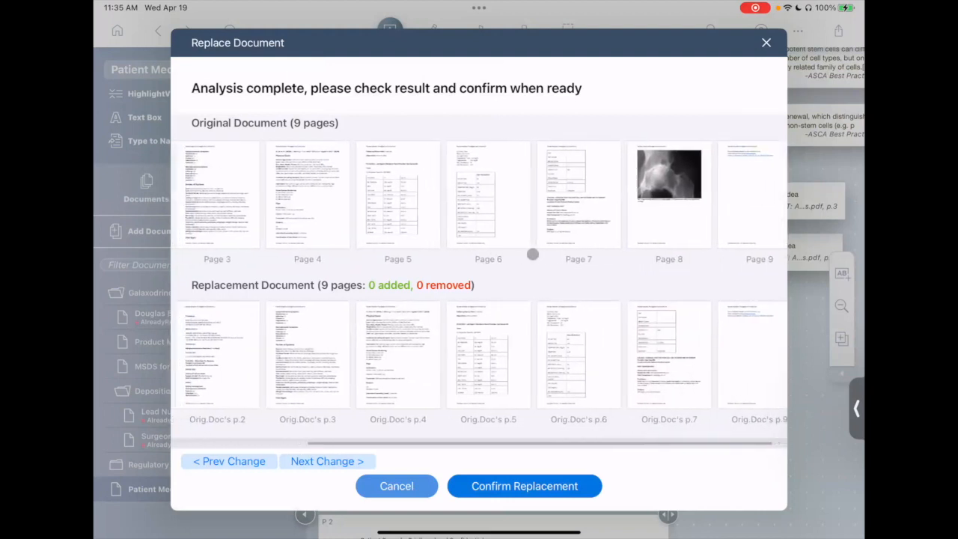
scroll("left", 3)
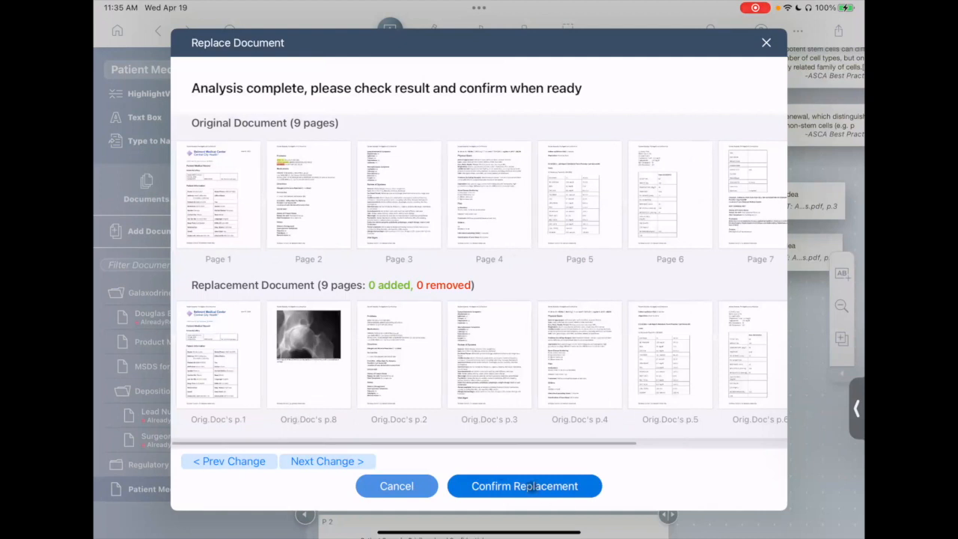
Confirm the replacement and scroll through the updated Patient Medical Record pages.
left_click(524, 485)
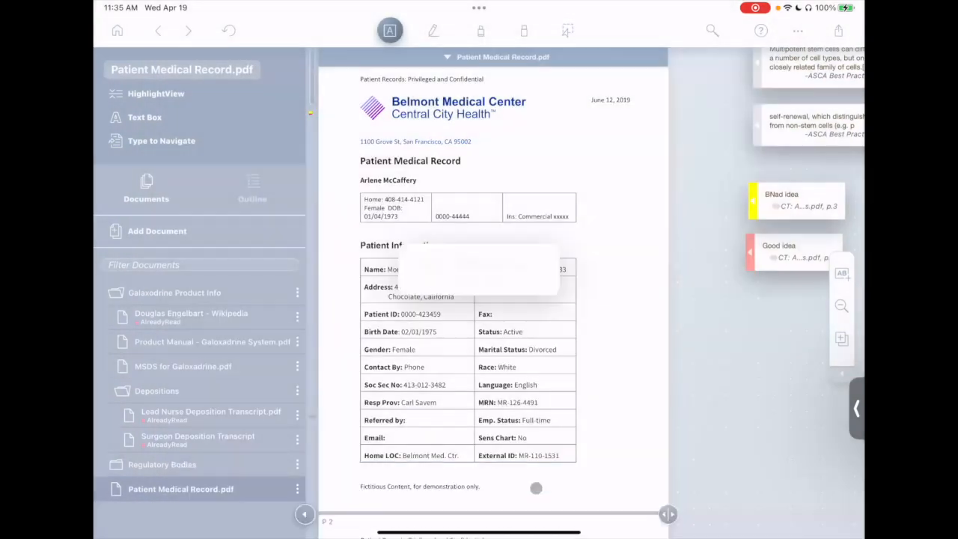
scroll("down", 3)
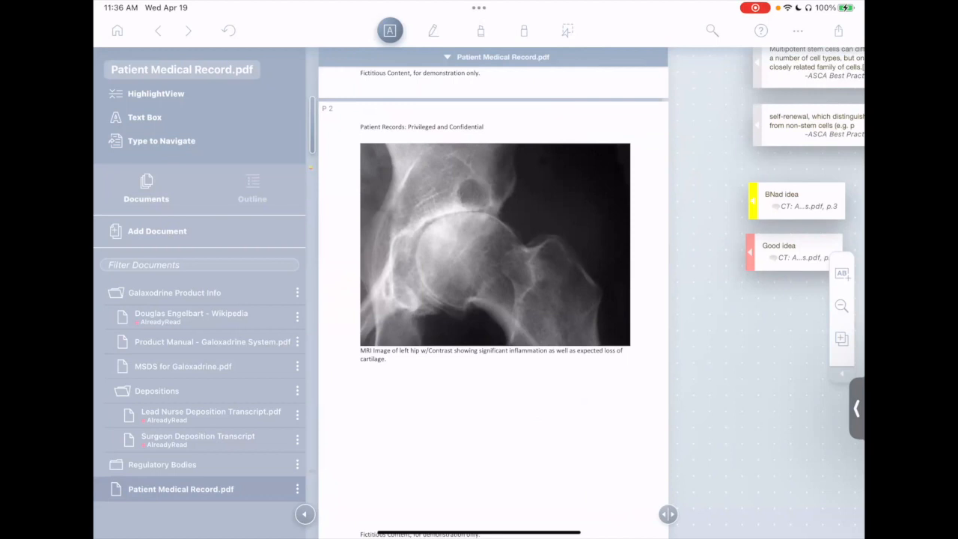
scroll("down", 3)
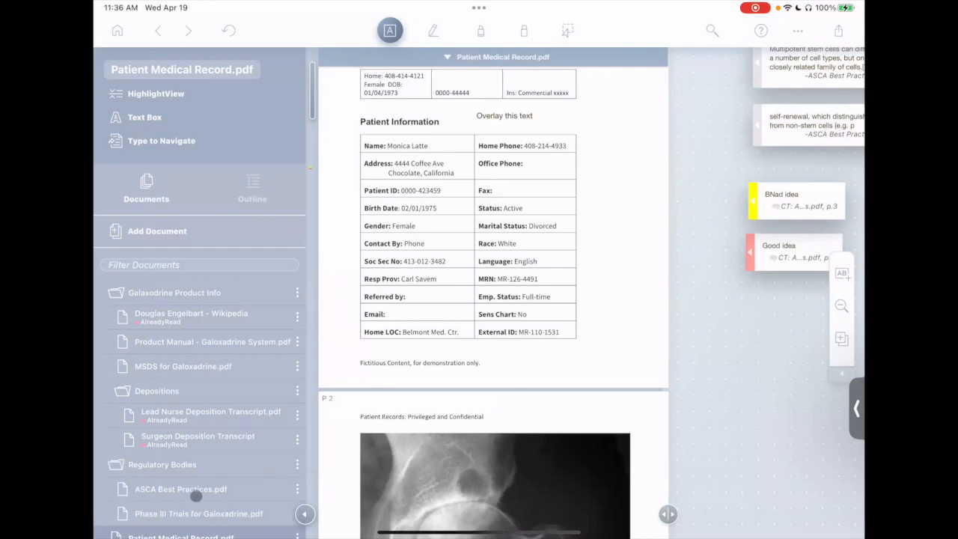
Switch to Phase III Trials for Galoxadrine.pdf and bring up its OCR Text Detection settings.
left_click(198, 513)
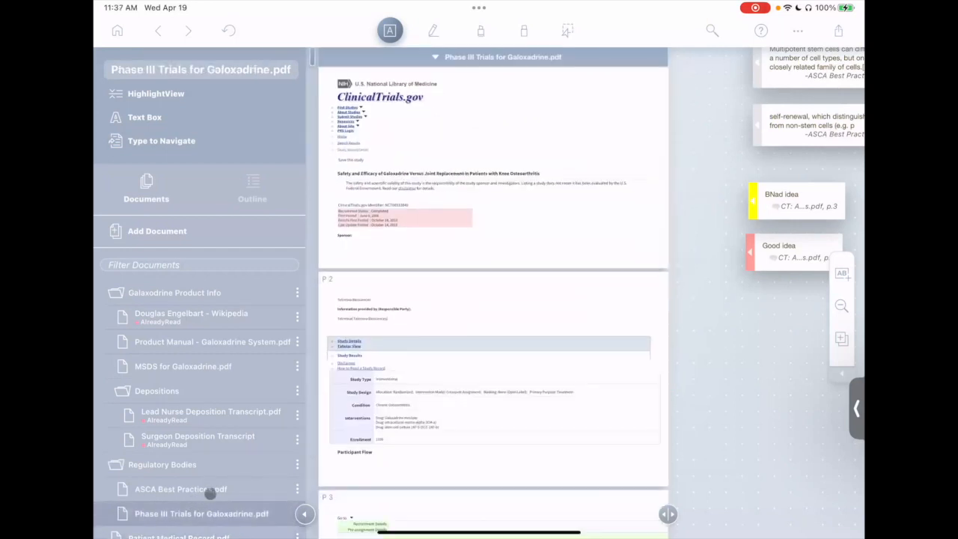
scroll("down", 3)
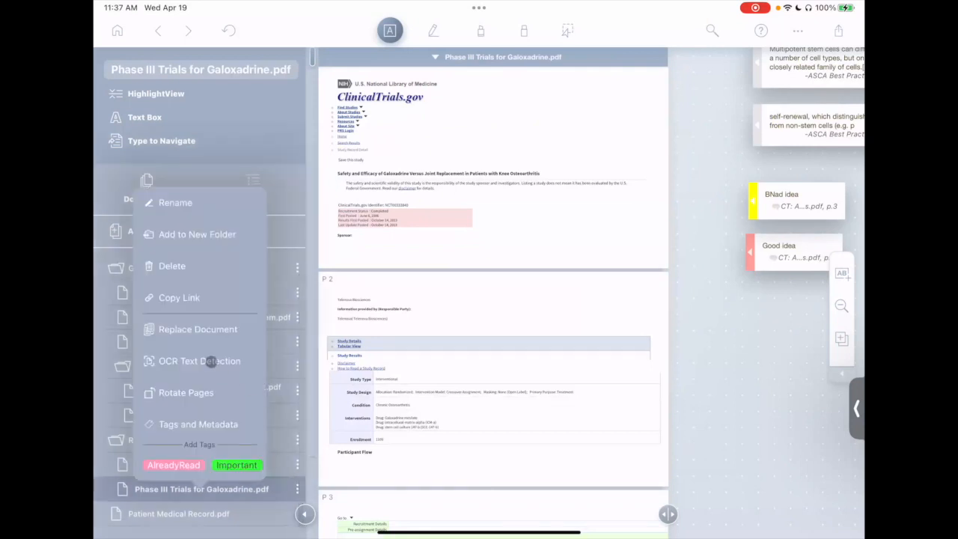
left_click(199, 361)
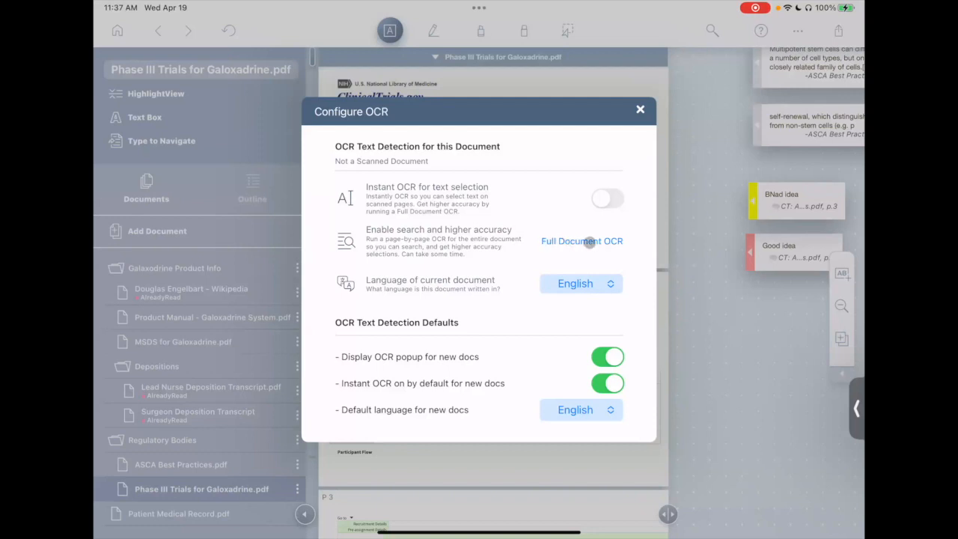
Review the Full Document OCR options, then dismiss the Configure OCR dialog.
left_click(581, 241)
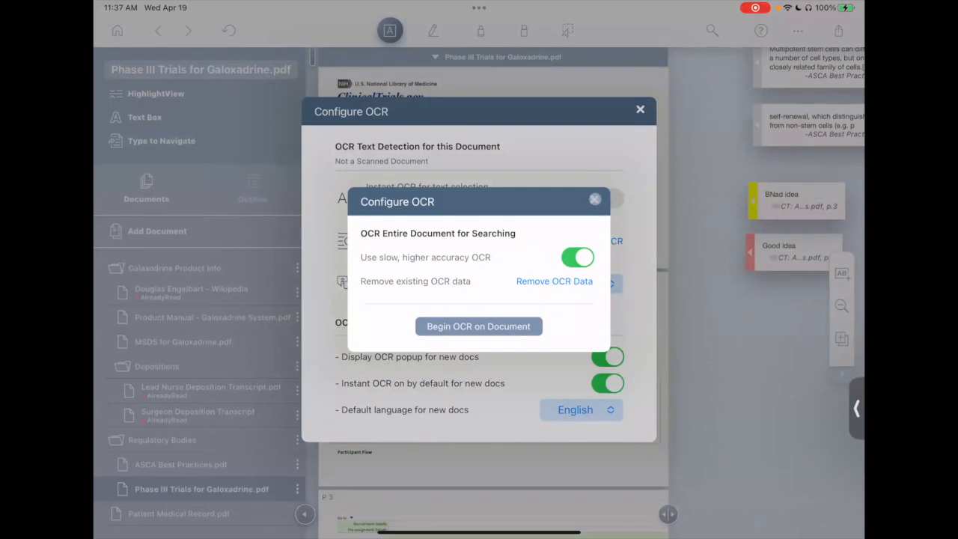
left_click(597, 198)
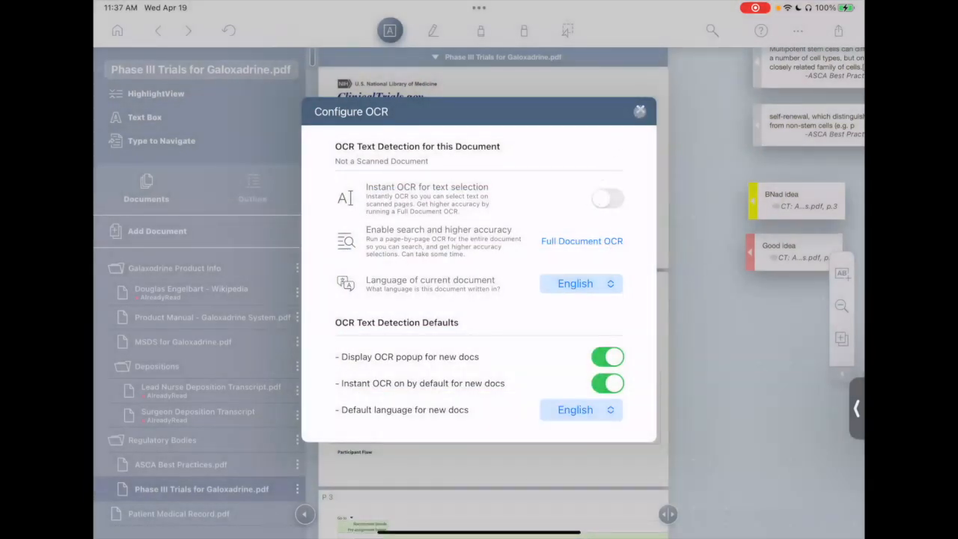
left_click(641, 111)
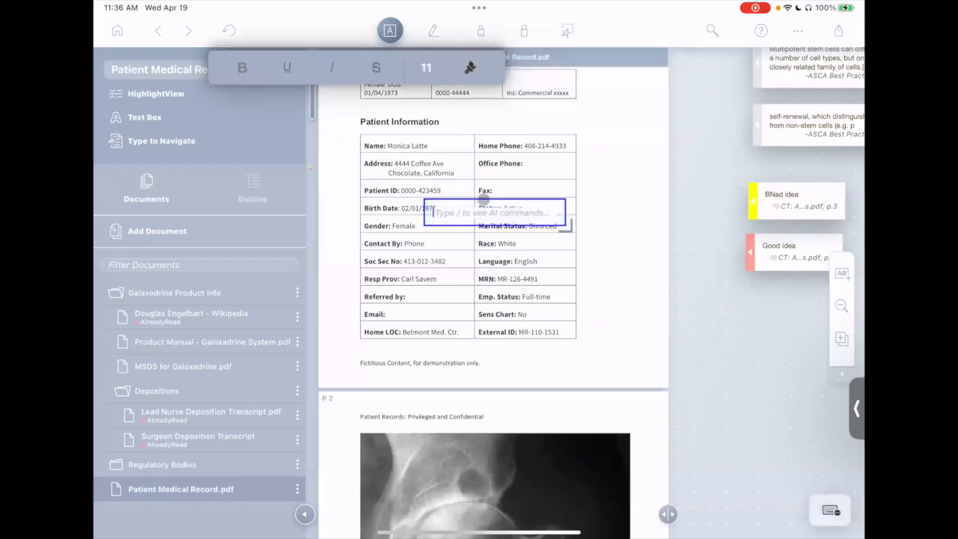
Enter "Overlay this text" into the new text box beside the Patient Information heading.
type("Overlay")
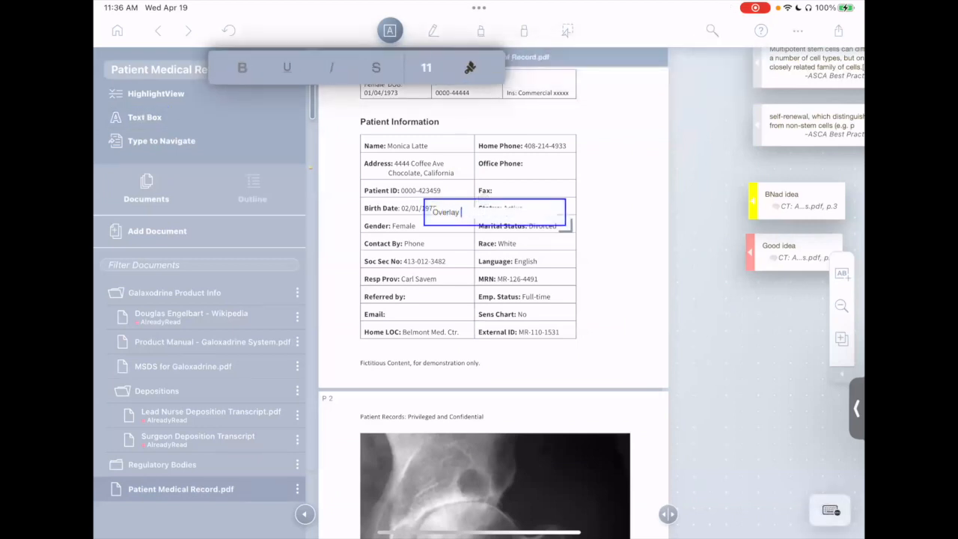
type("this text")
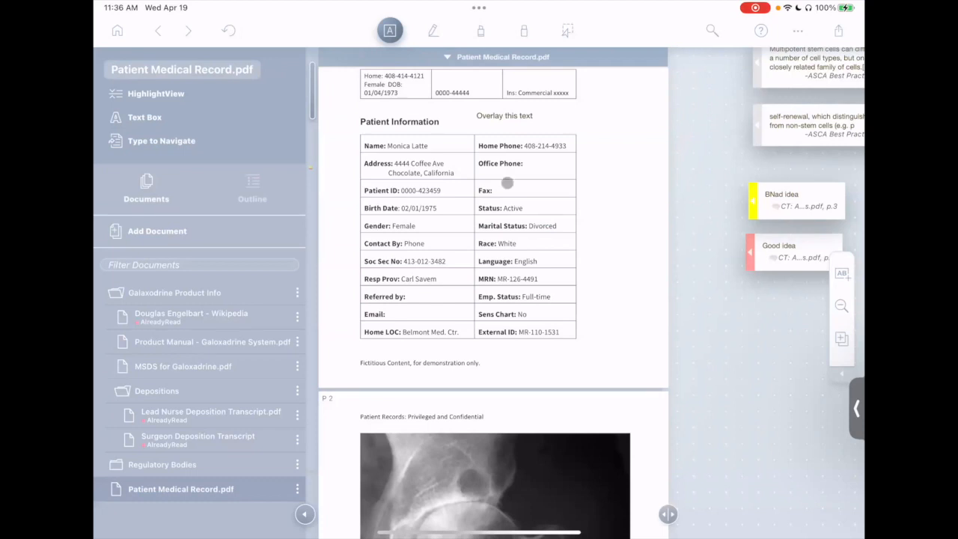
mouse_move(243, 382)
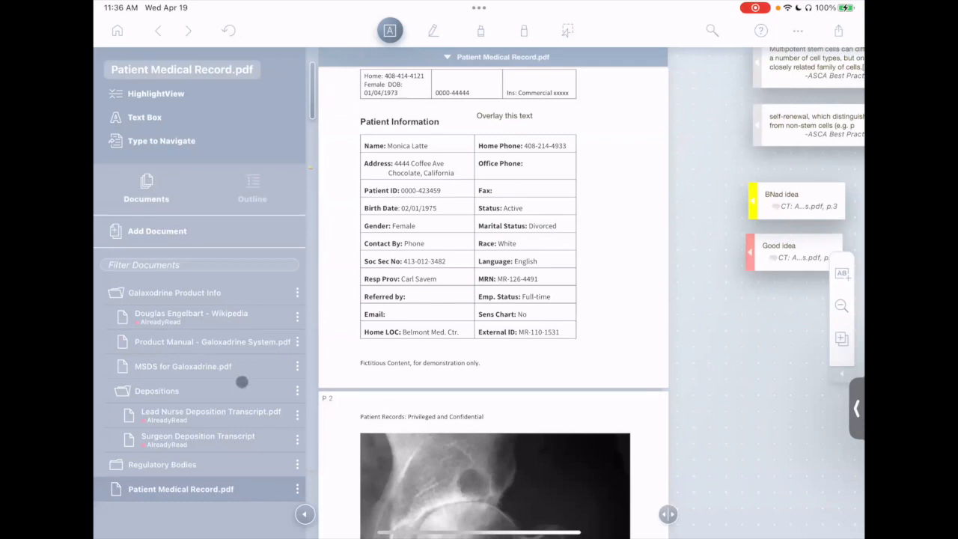